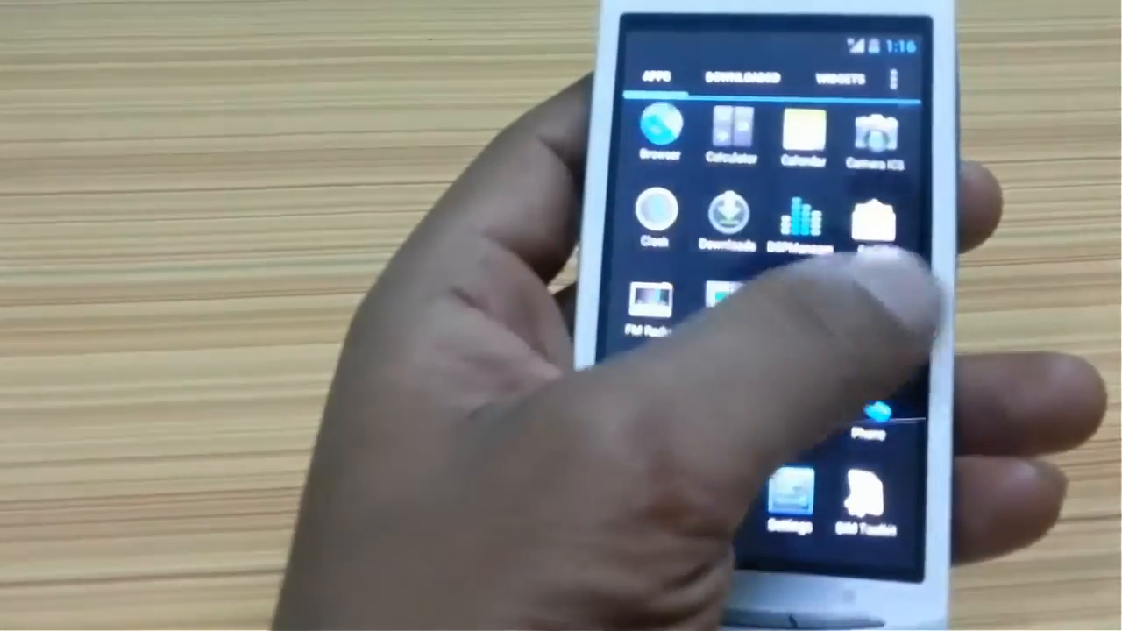
- Launch Settings from the app drawer's Apps tab
left_click(838, 78)
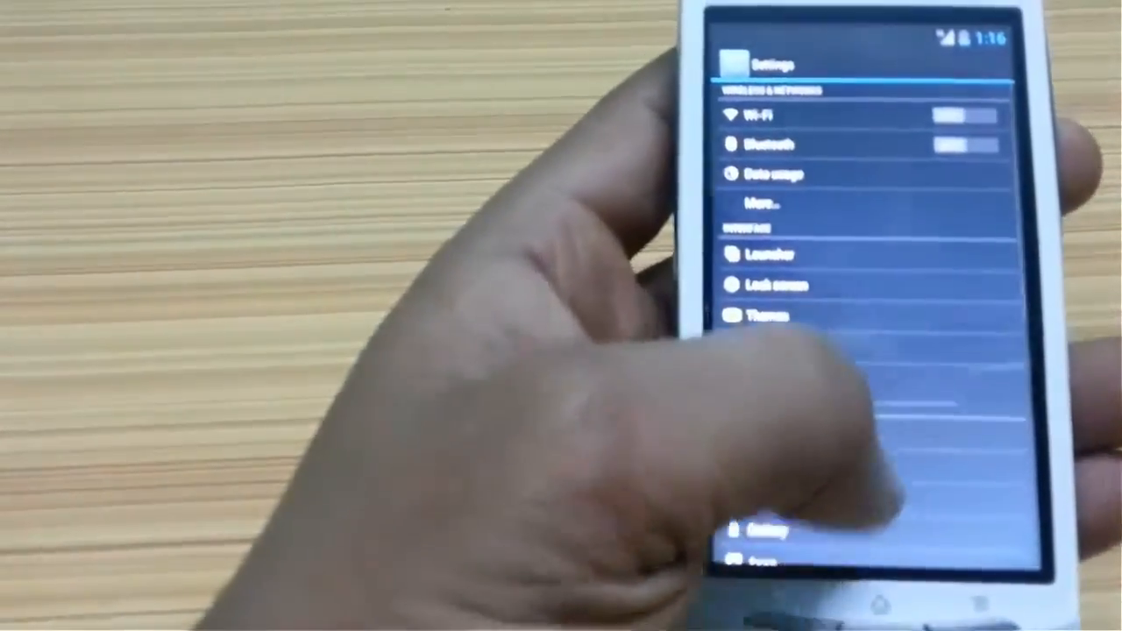
- Review About phone version details, then open ParanoidAndroid Settings under Interface
scroll("down", 3)
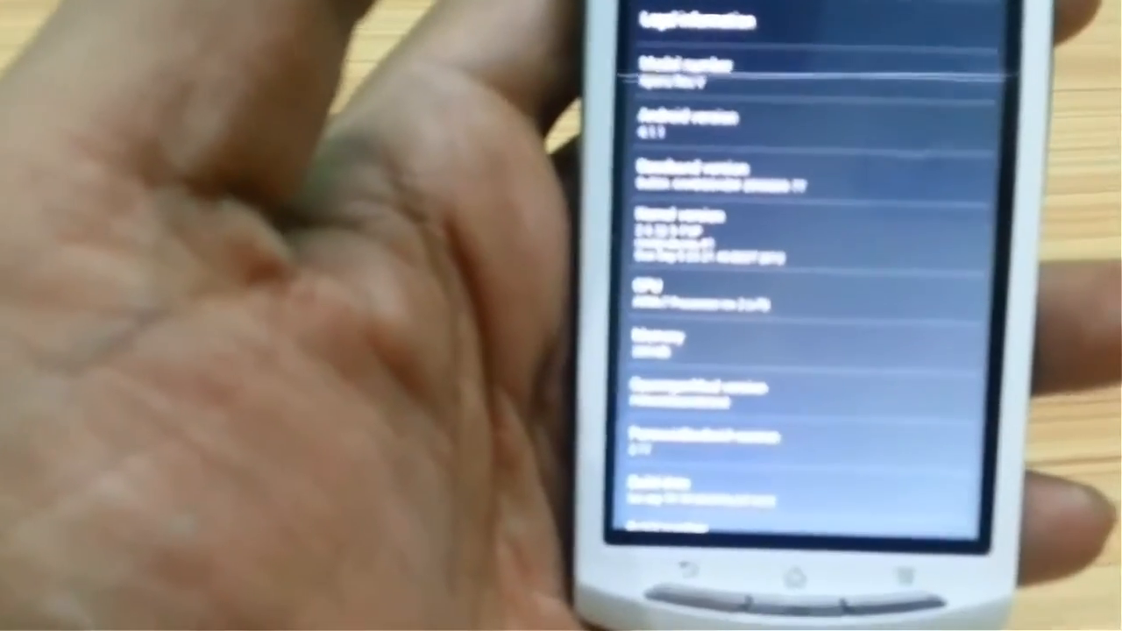
scroll("down", 3)
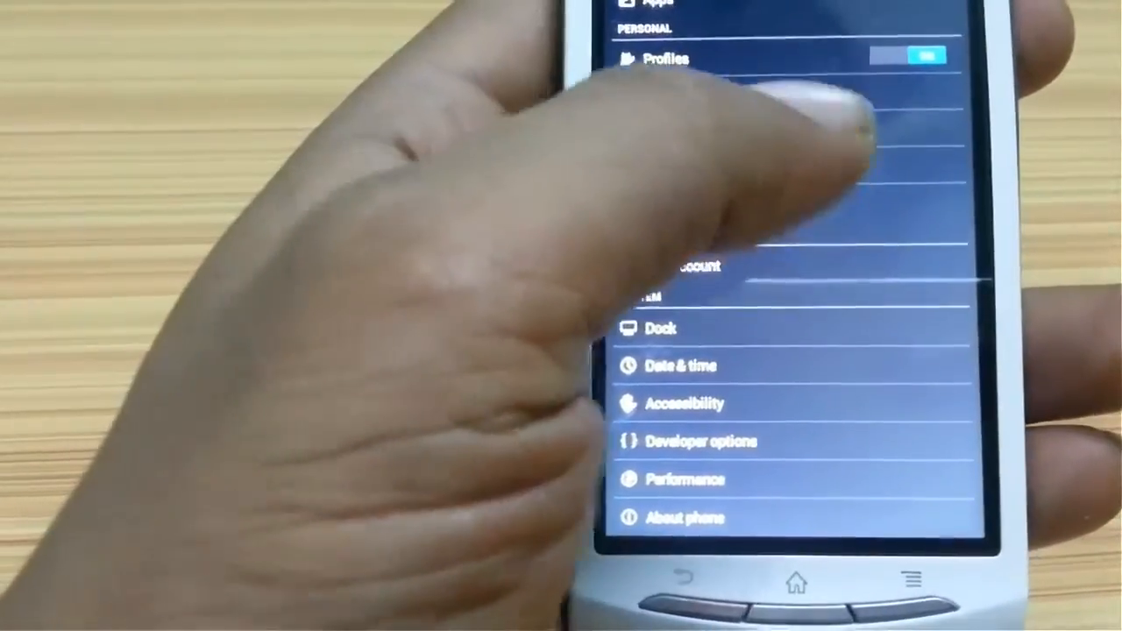
scroll("down", 3)
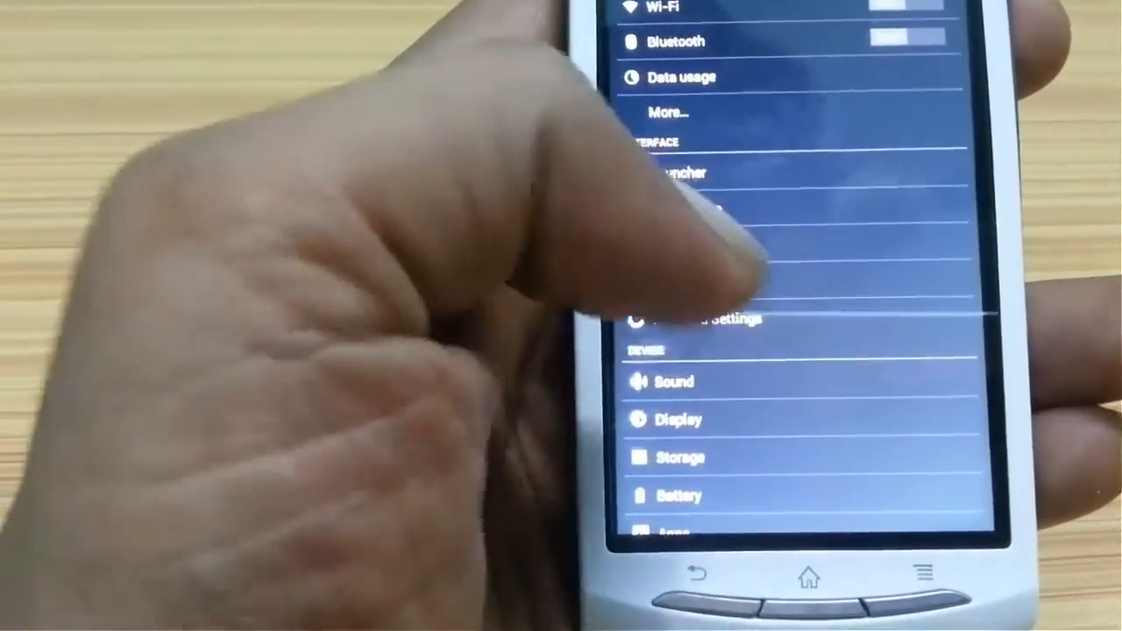
left_click(710, 317)
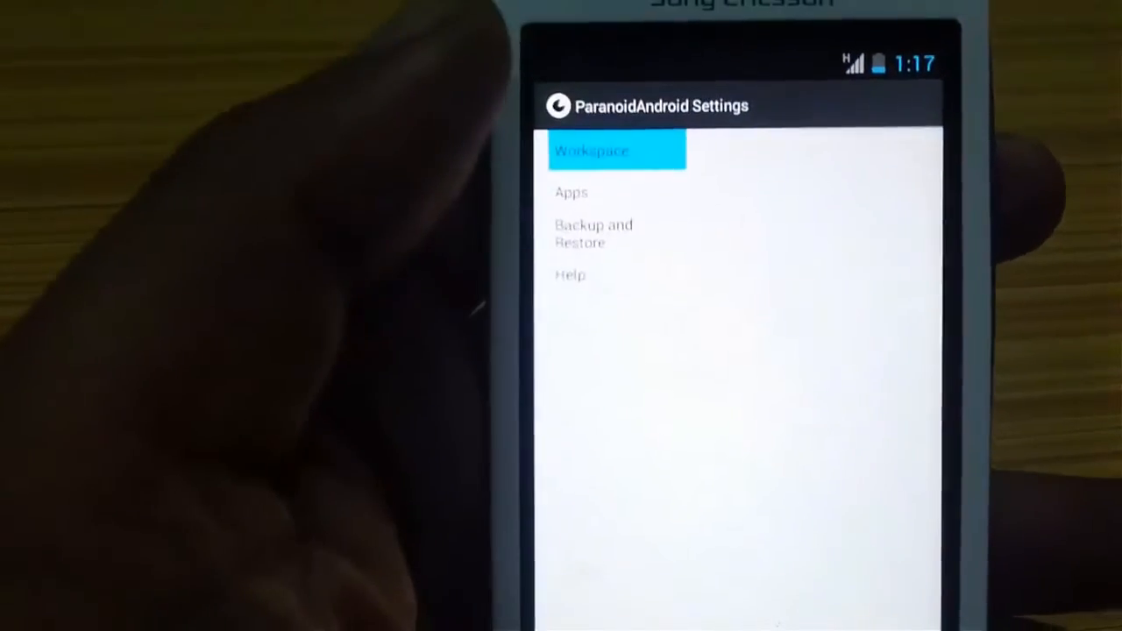
- Open the Workspace section of ParanoidAndroid Settings to browse its options
left_click(592, 150)
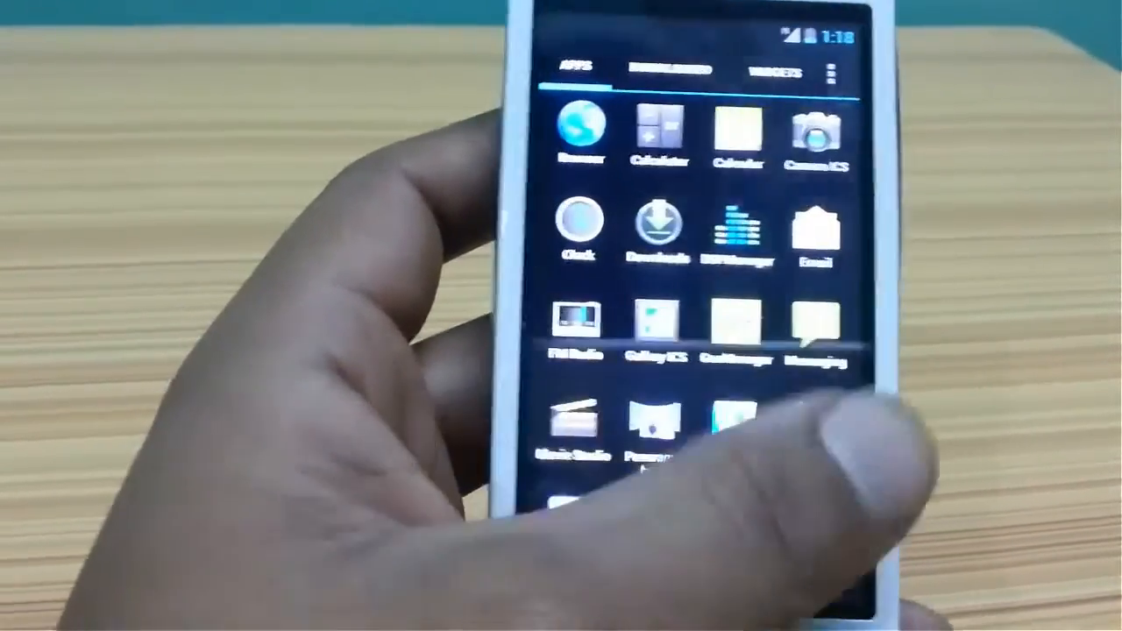
left_click(775, 71)
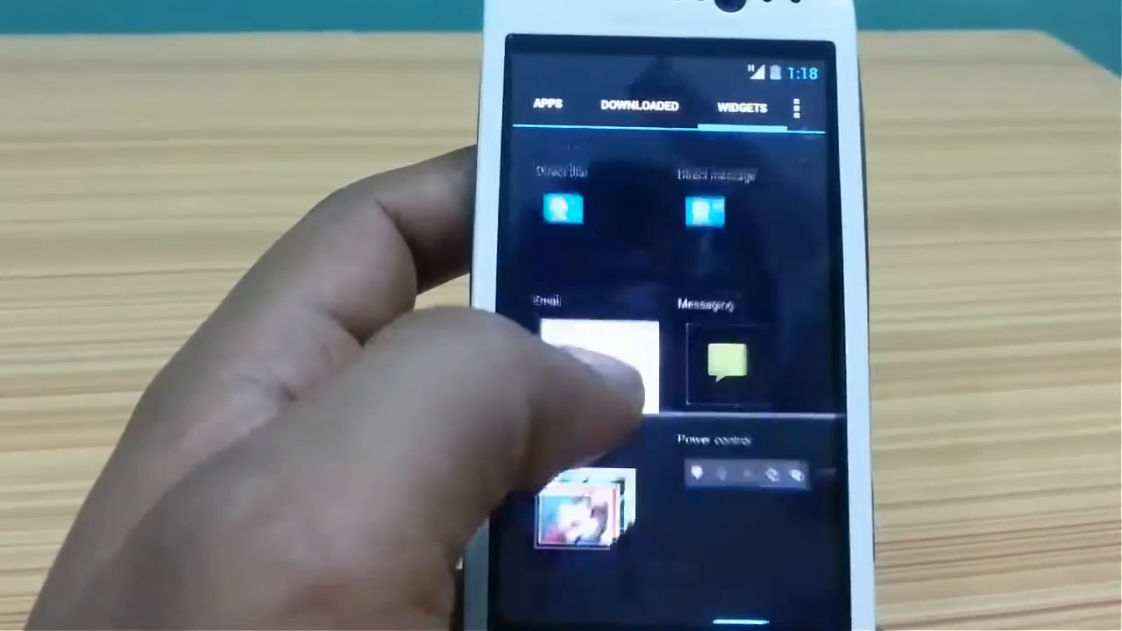
left_click(548, 107)
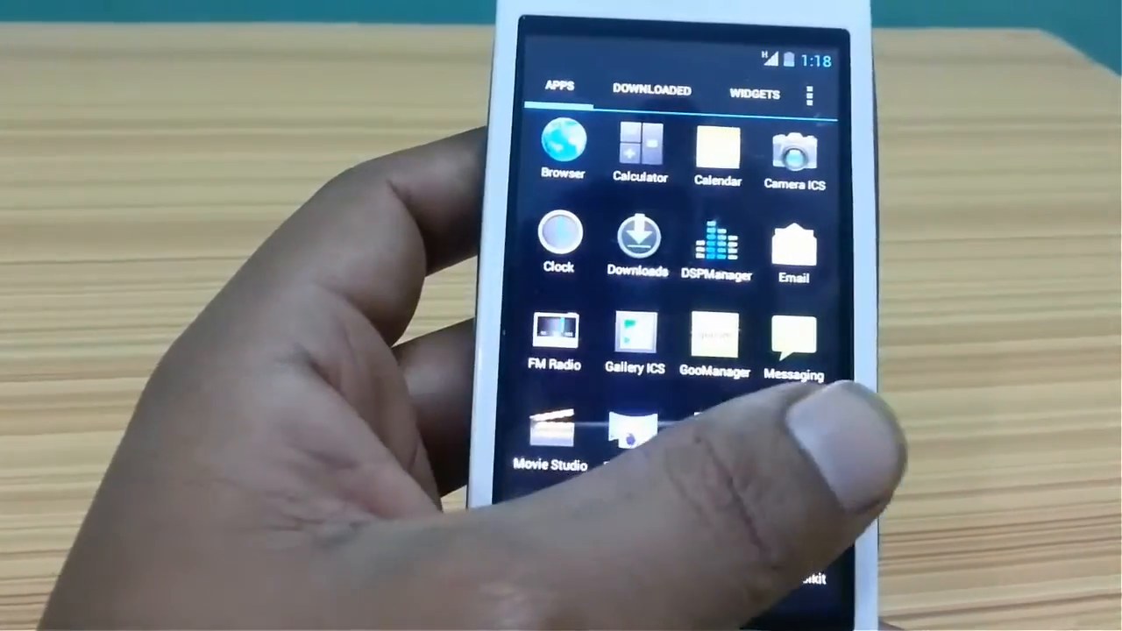
left_click(651, 92)
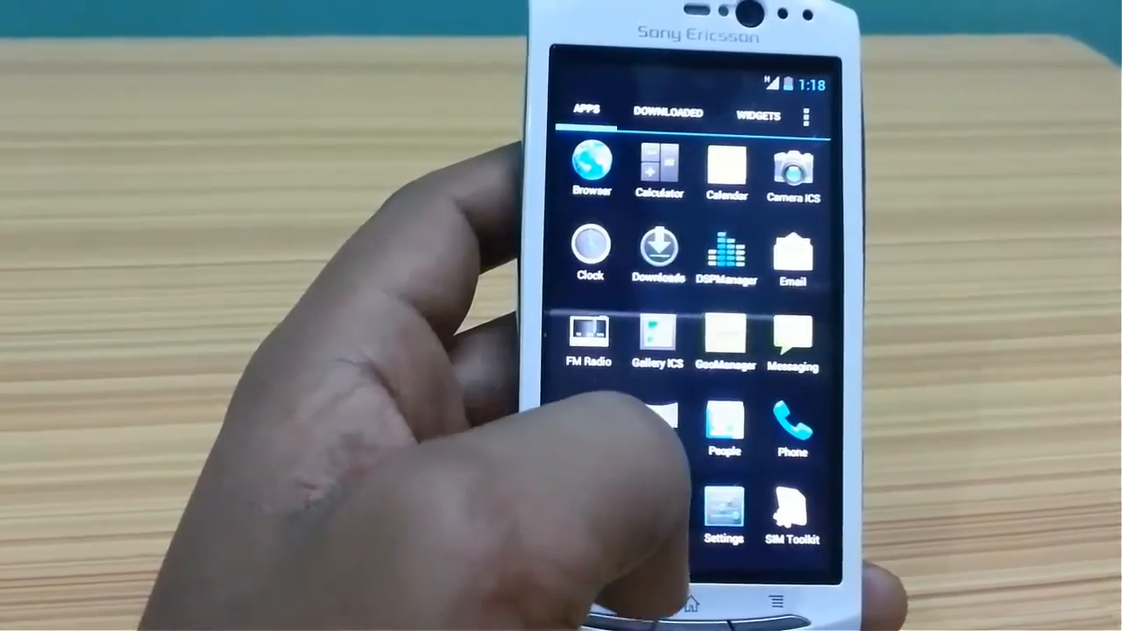
scroll("down", 3)
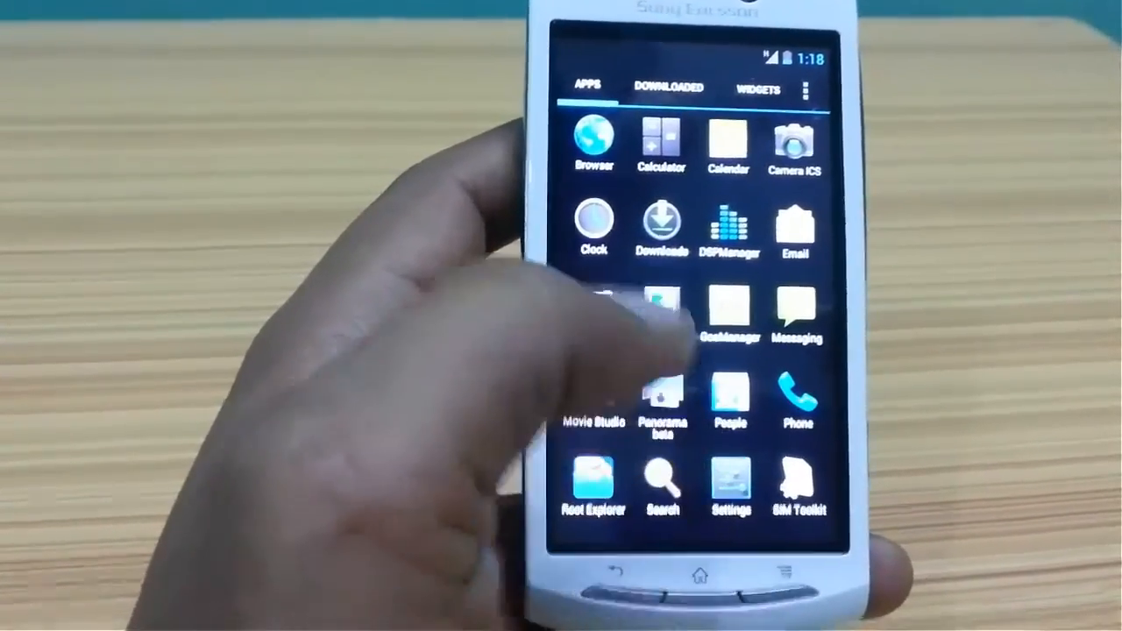